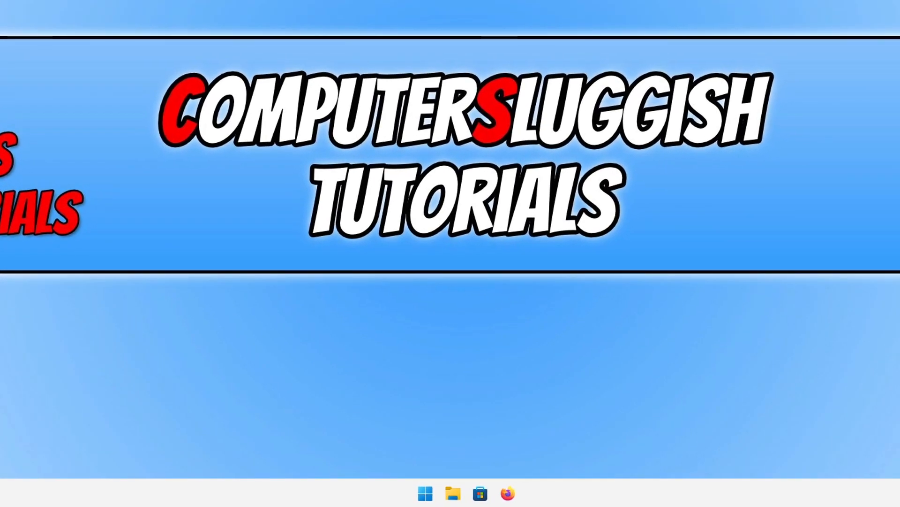
Step: Search the Start menu for 'registry editor' to launch Registry Editor
{"action": "left_click", "coordinate": [425, 493]}
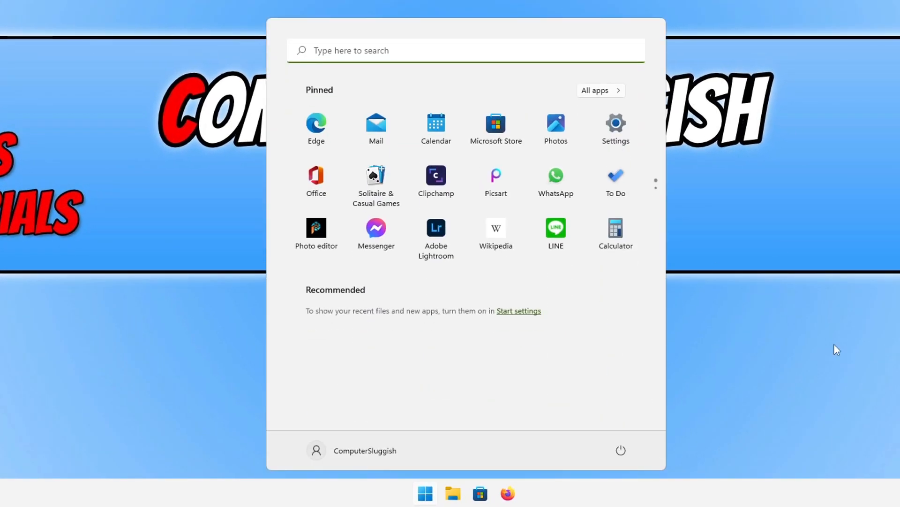
{"action": "type", "text": "registry editor"}
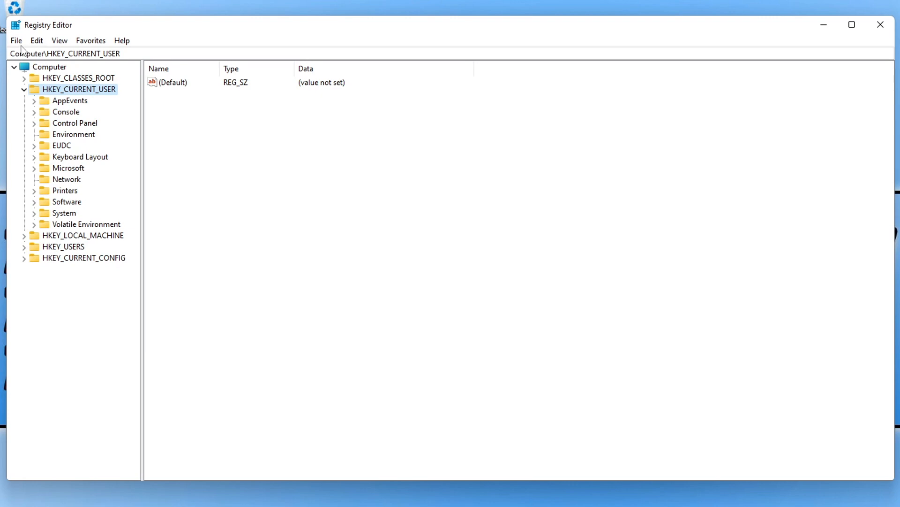
Step: Enter HKEY_CURRENT_USER\Software\Microsoft\Windows\CurrentVersion\Explorer\Advanced as the Registry Editor location
{"action": "left_click", "coordinate": [16, 40]}
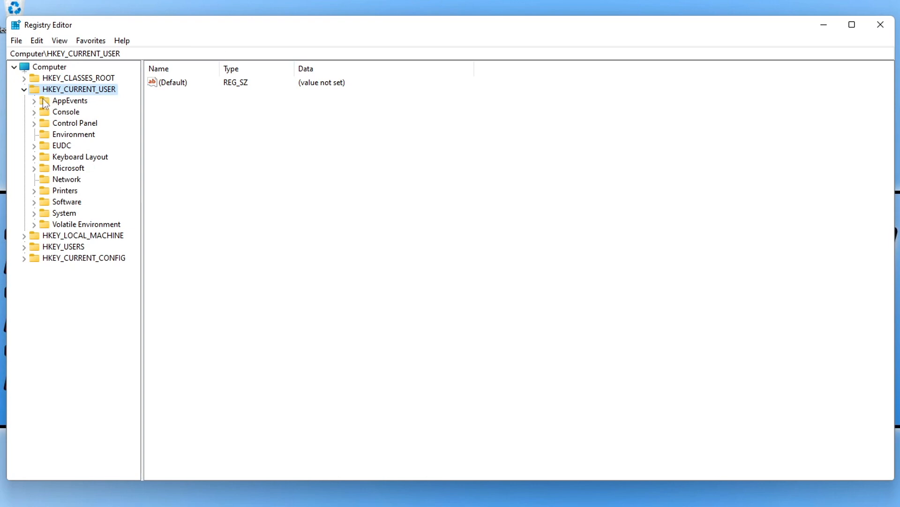
{"action": "left_click", "coordinate": [24, 90]}
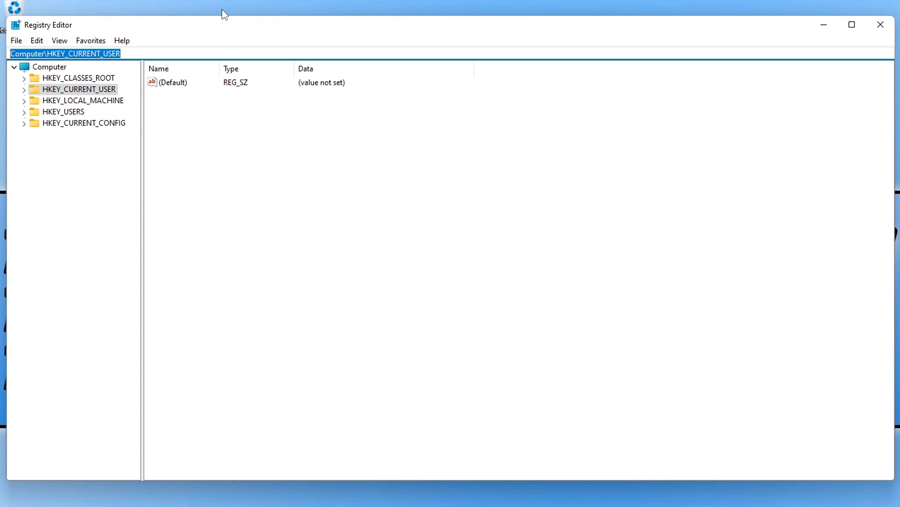
{"action": "type", "text": "HKEY_CURRENT_USER\\Software\\Microsoft\\Windows\\CurrentVersion\\Explorer\\Advanced"}
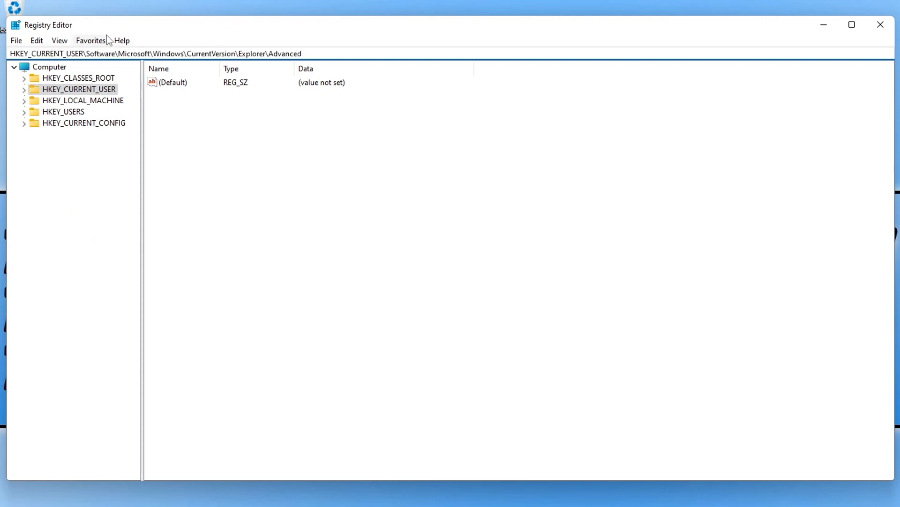
{"action": "mouse_move", "coordinate": [360, 75]}
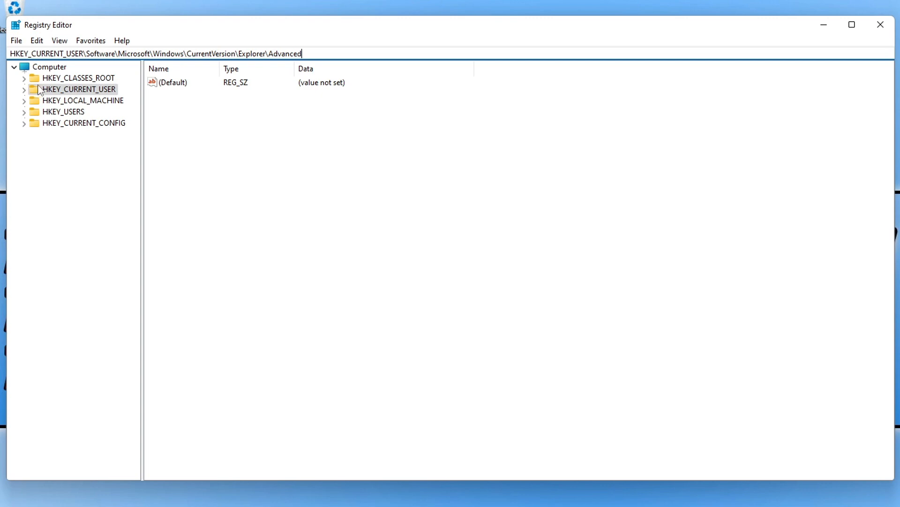
{"action": "left_click", "coordinate": [24, 89]}
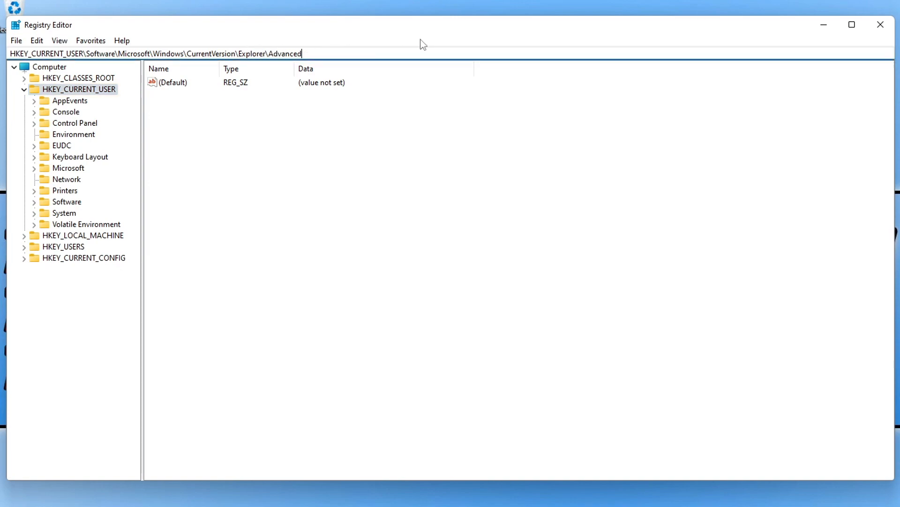
Step: Jump to Explorer\Advanced and add a DWORD (32-bit) value named TaskbarSi
{"action": "key", "text": "Return"}
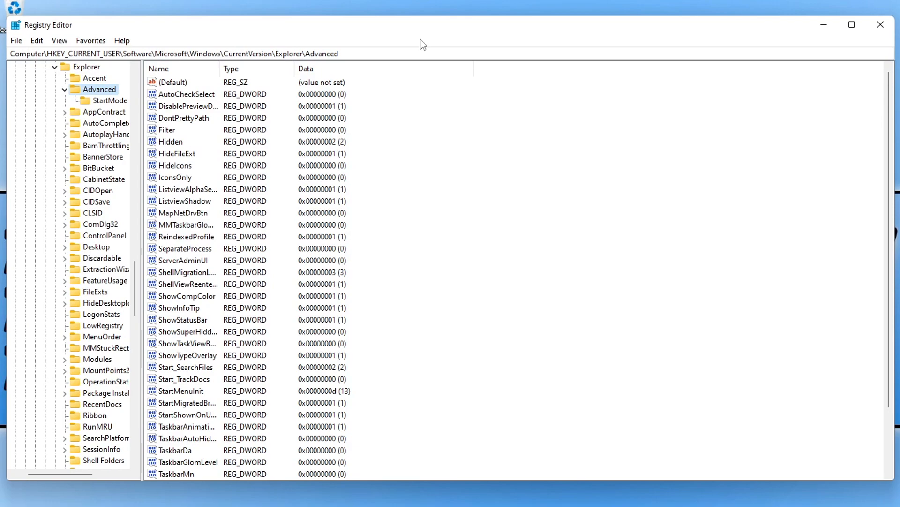
{"action": "mouse_move", "coordinate": [373, 44]}
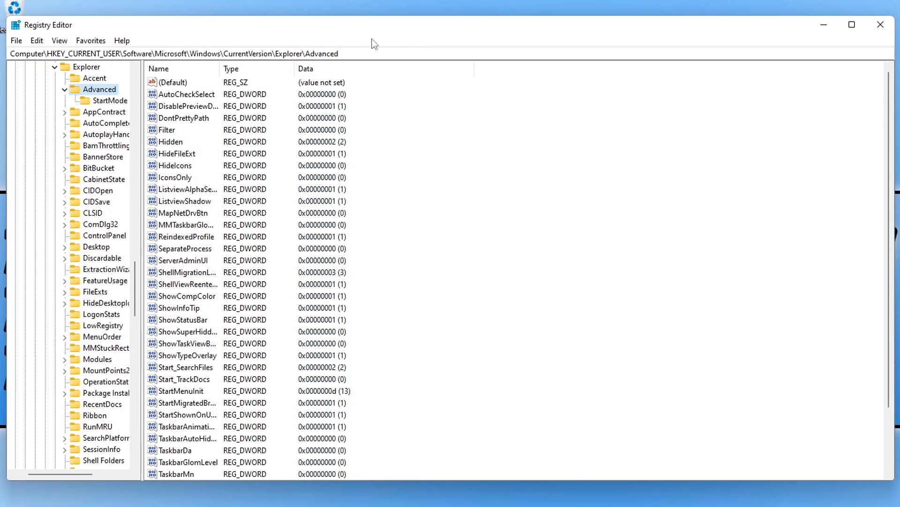
{"action": "left_click", "coordinate": [172, 82]}
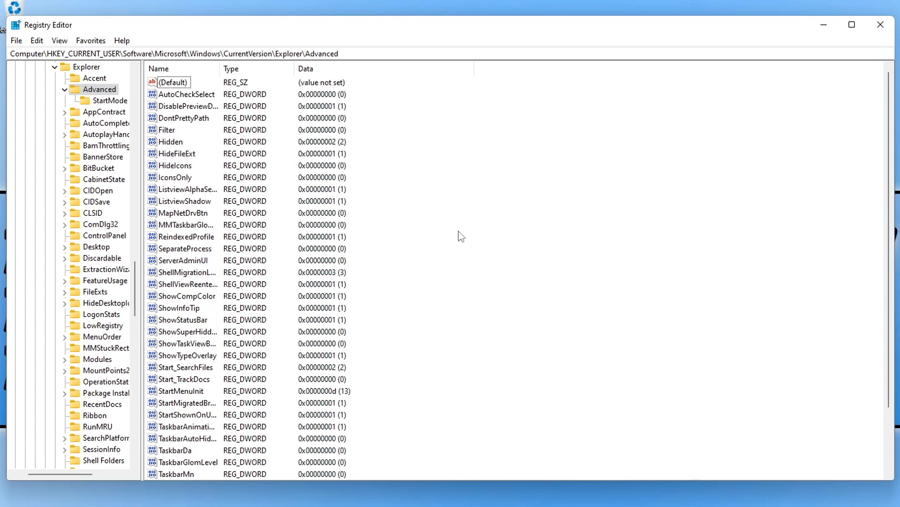
{"action": "mouse_move", "coordinate": [495, 268]}
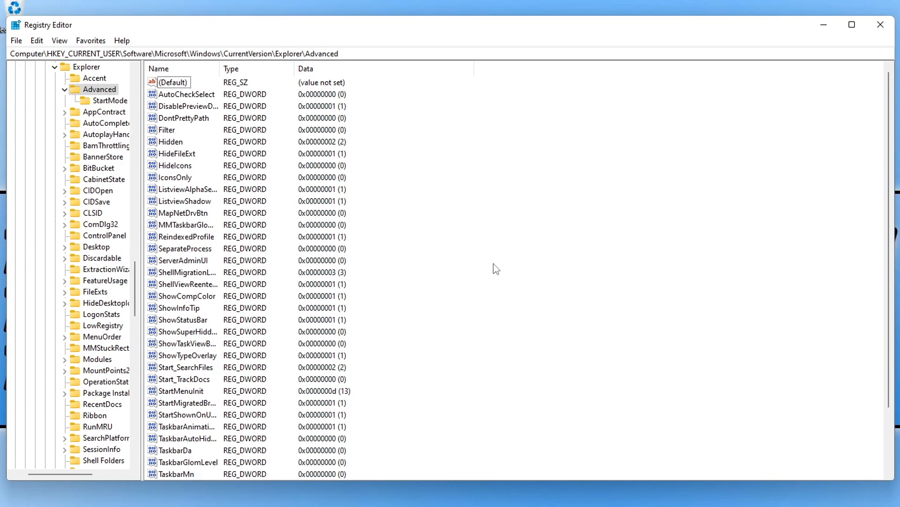
{"action": "mouse_move", "coordinate": [449, 152]}
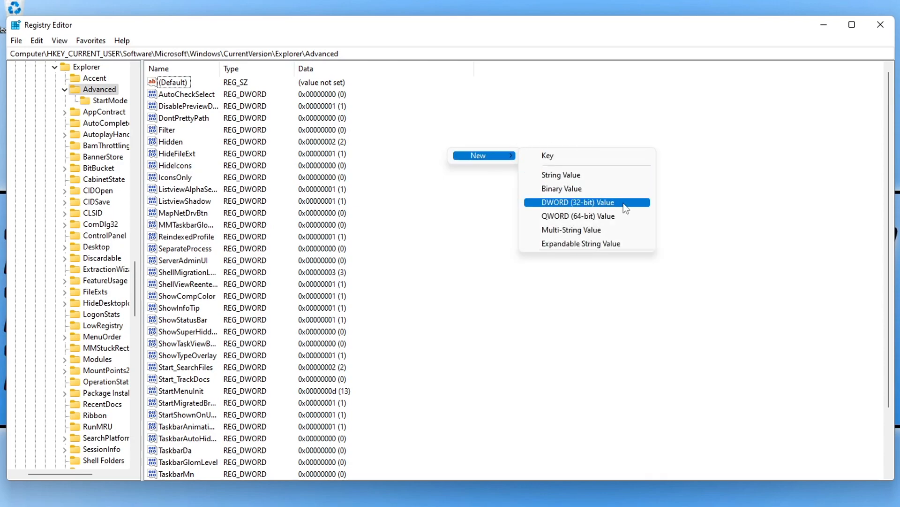
{"action": "left_click", "coordinate": [578, 202]}
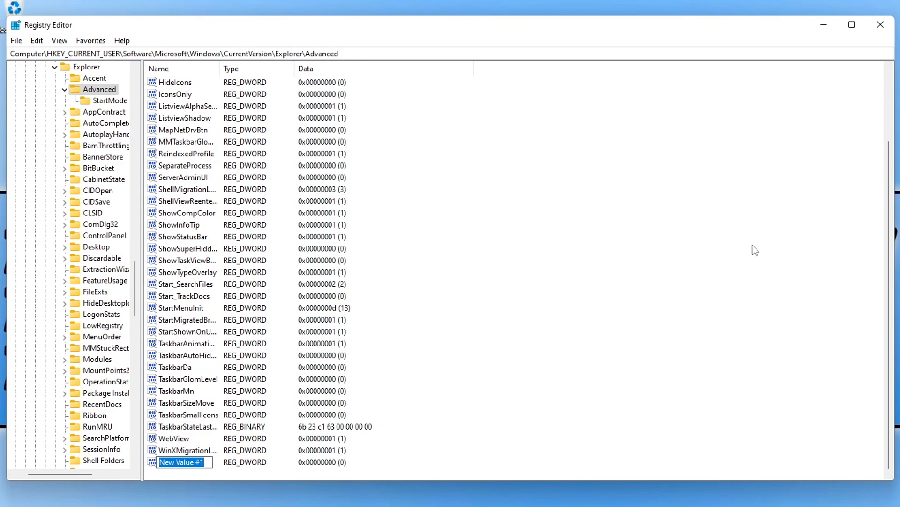
{"action": "mouse_move", "coordinate": [752, 247]}
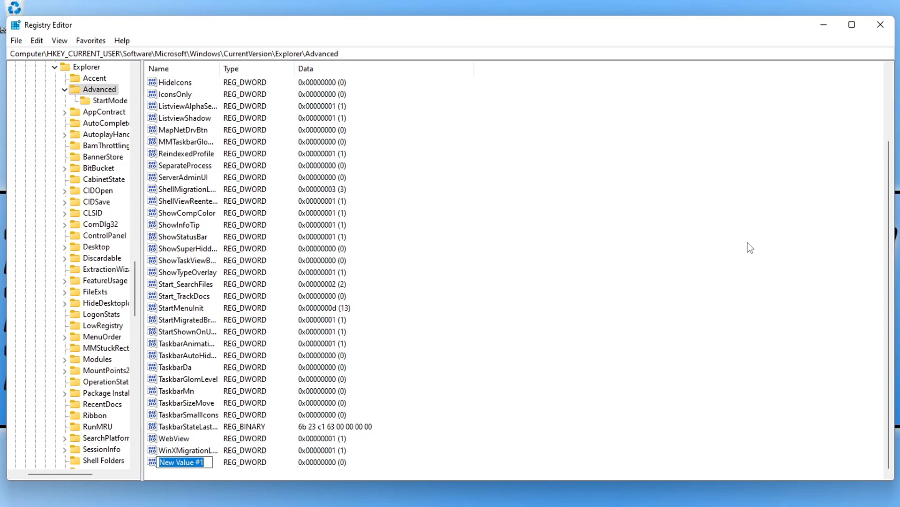
{"action": "type", "text": "Taskbar"}
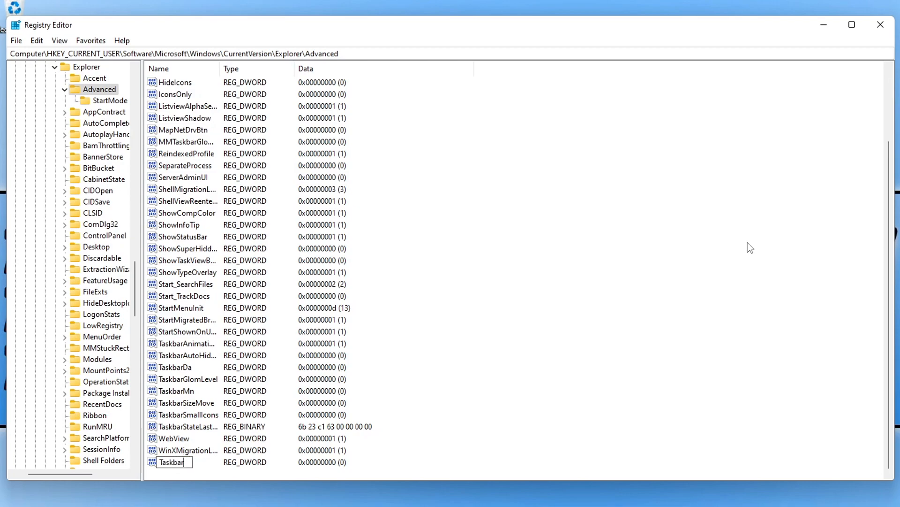
{"action": "type", "text": "Si"}
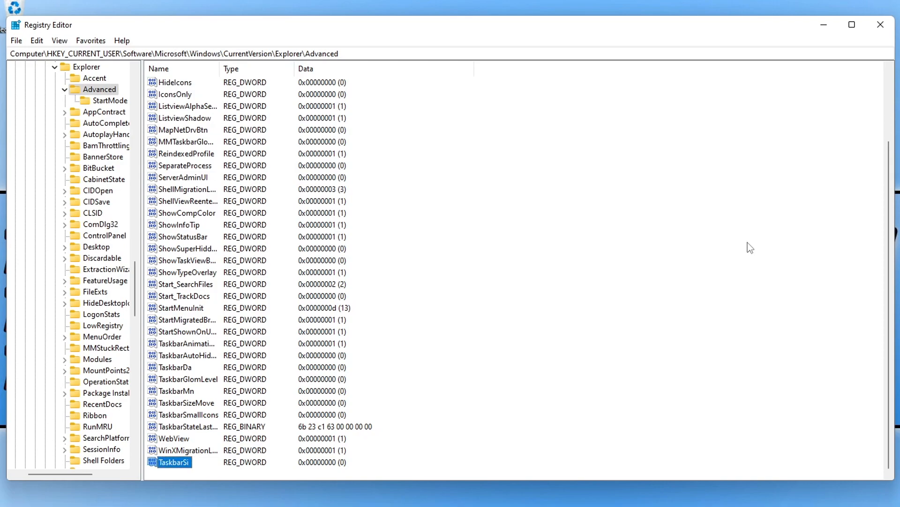
{"action": "mouse_move", "coordinate": [237, 458]}
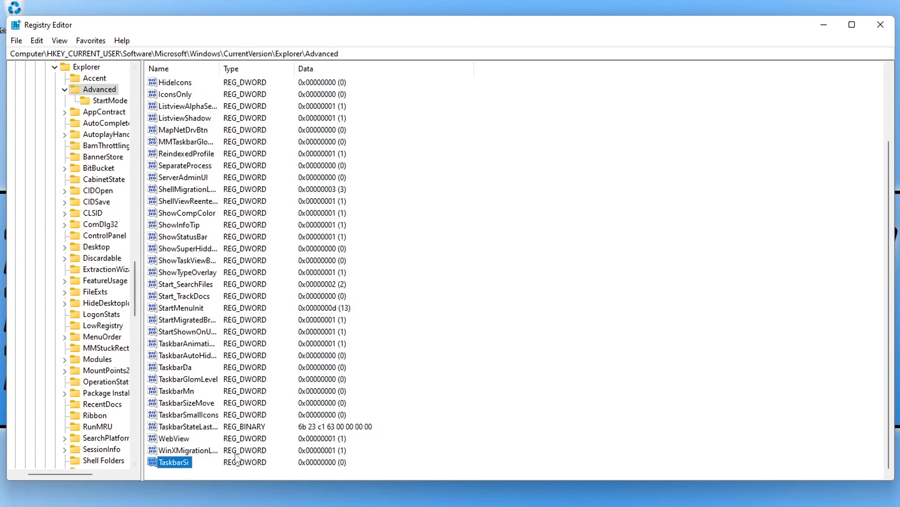
{"action": "double_click", "coordinate": [173, 461]}
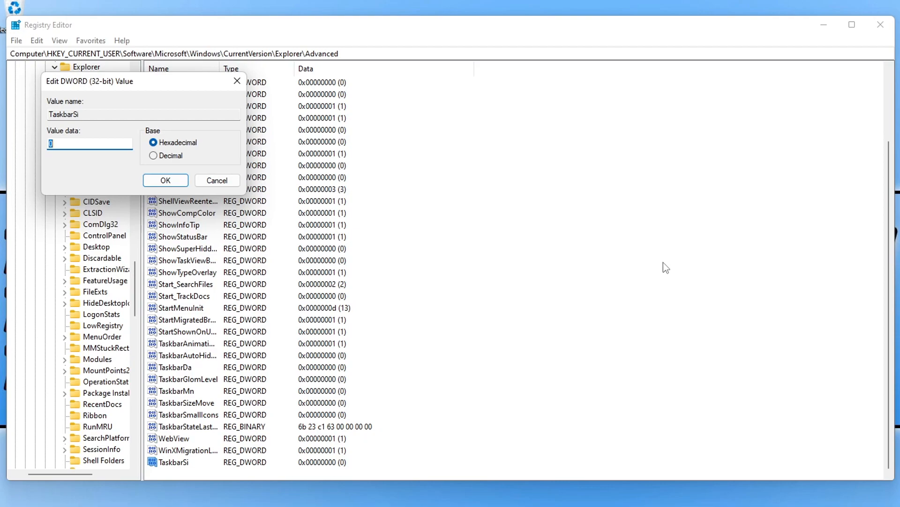
{"action": "mouse_move", "coordinate": [171, 200]}
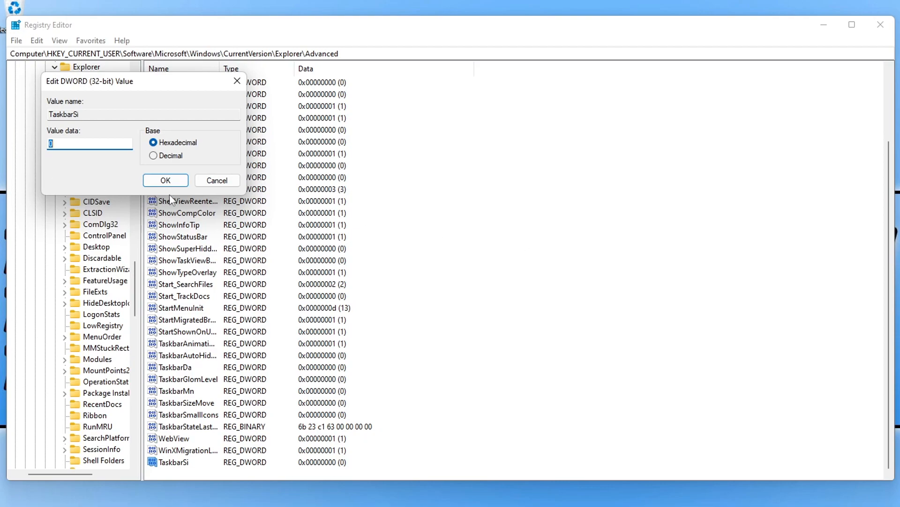
{"action": "left_click", "coordinate": [165, 180]}
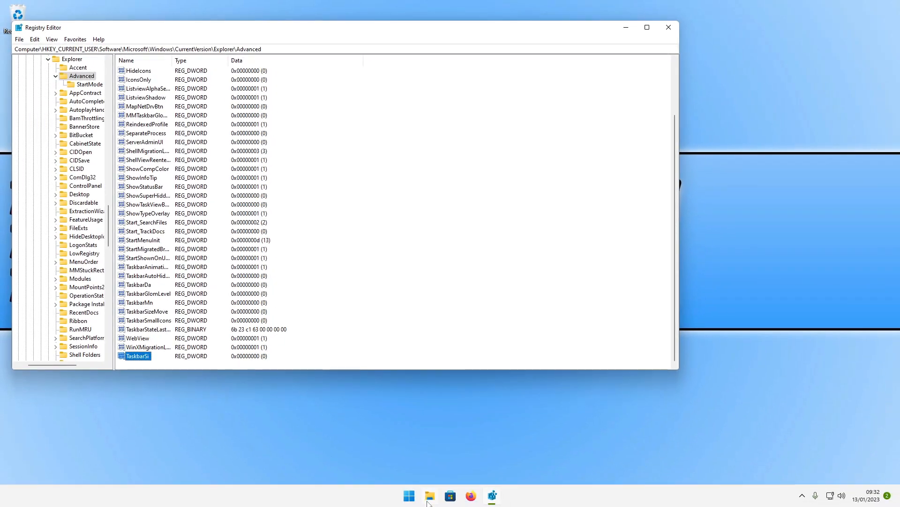
Step: Launch Task Manager from the Start context menu and restart the Windows Explorer process
{"action": "left_click", "coordinate": [429, 495]}
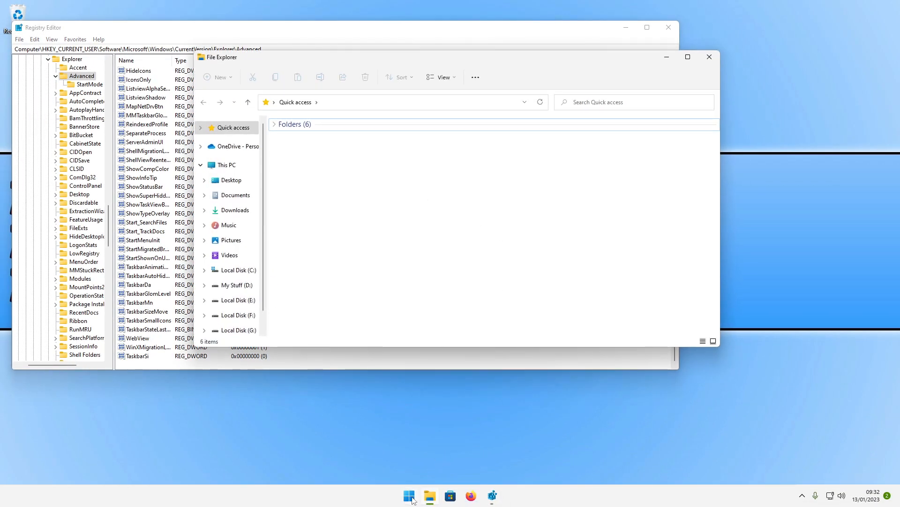
{"action": "right_click", "coordinate": [408, 495]}
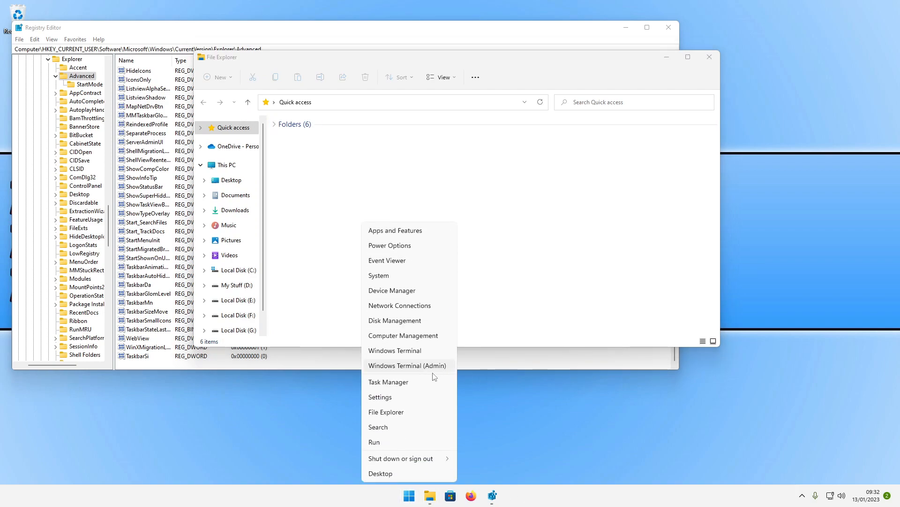
{"action": "left_click", "coordinate": [388, 382]}
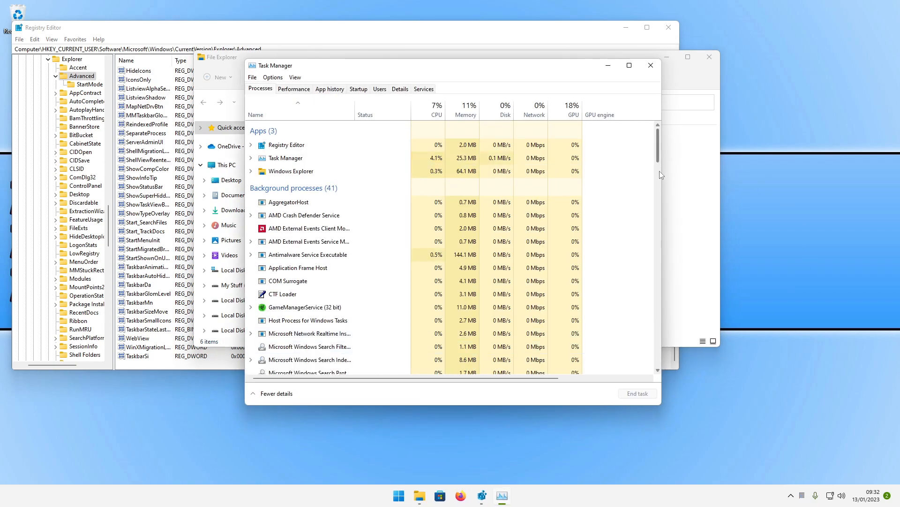
{"action": "left_click", "coordinate": [293, 171]}
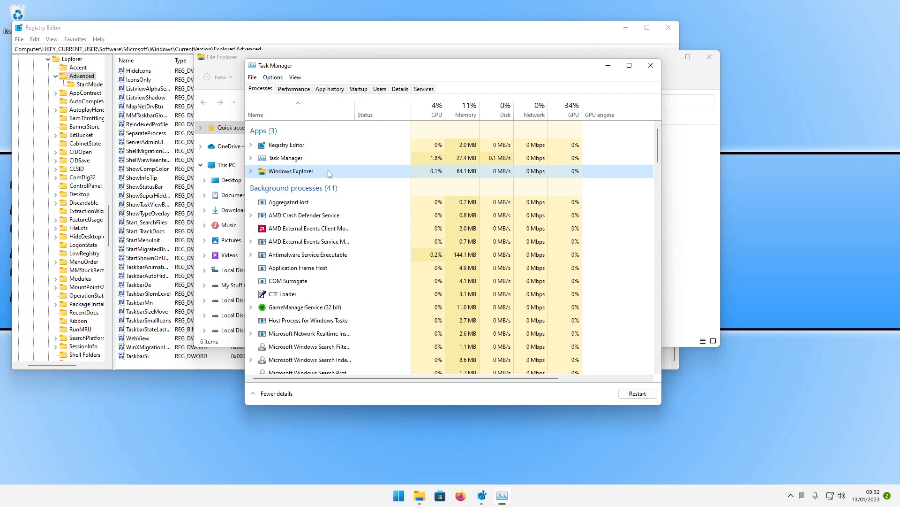
{"action": "right_click", "coordinate": [292, 171]}
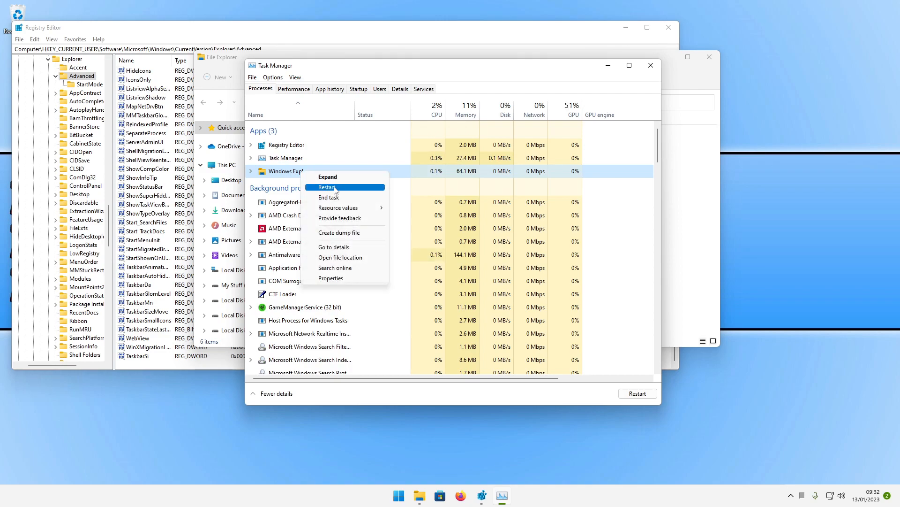
{"action": "left_click", "coordinate": [326, 187]}
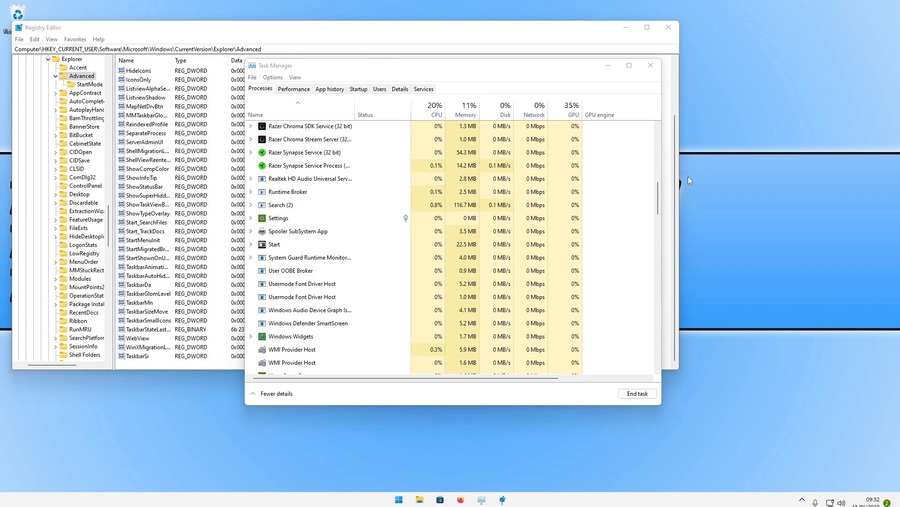
{"action": "scroll", "scroll_direction": "down", "scroll_amount": 3}
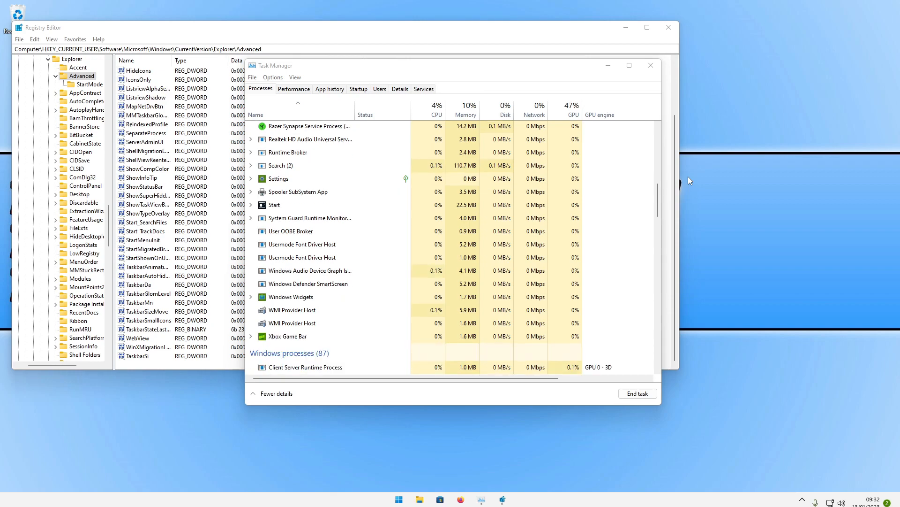
{"action": "scroll", "scroll_direction": "down", "scroll_amount": 3}
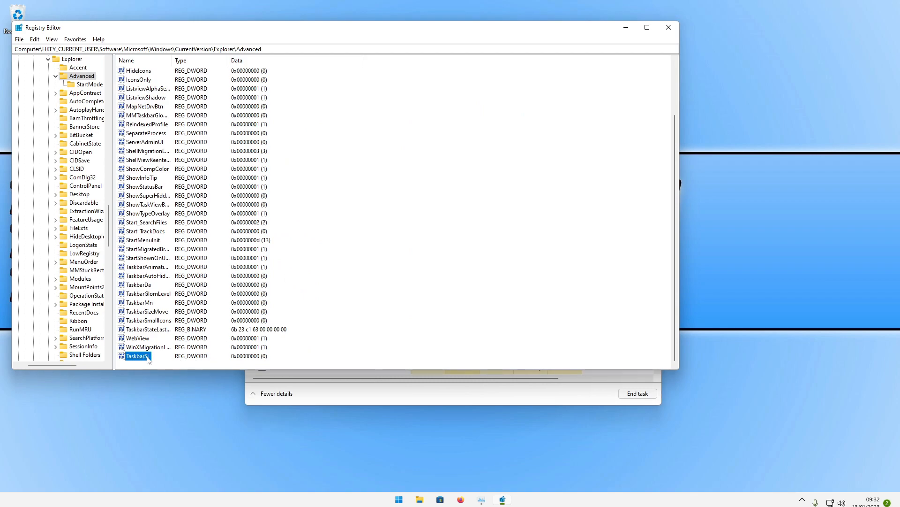
Step: Edit TaskbarSi and save its value data as 1
{"action": "double_click", "coordinate": [138, 355]}
{"action": "type", "text": "1"}
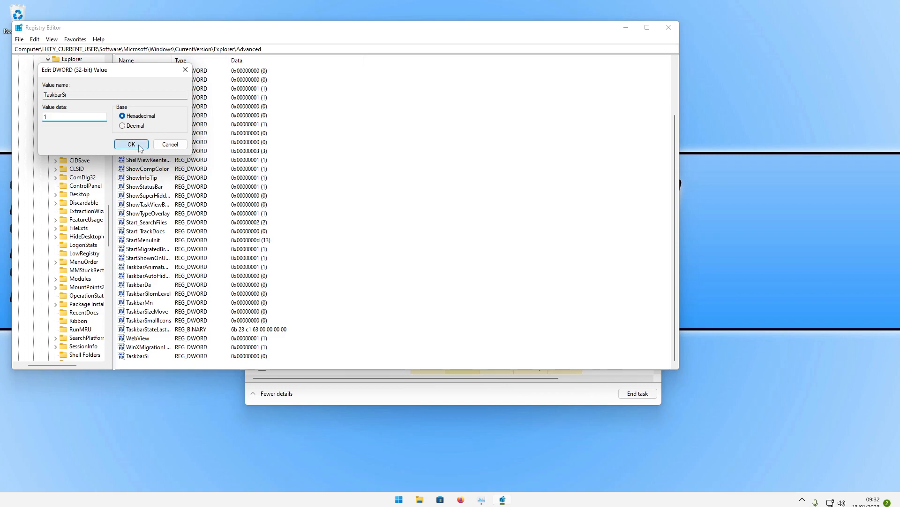
{"action": "left_click", "coordinate": [131, 144]}
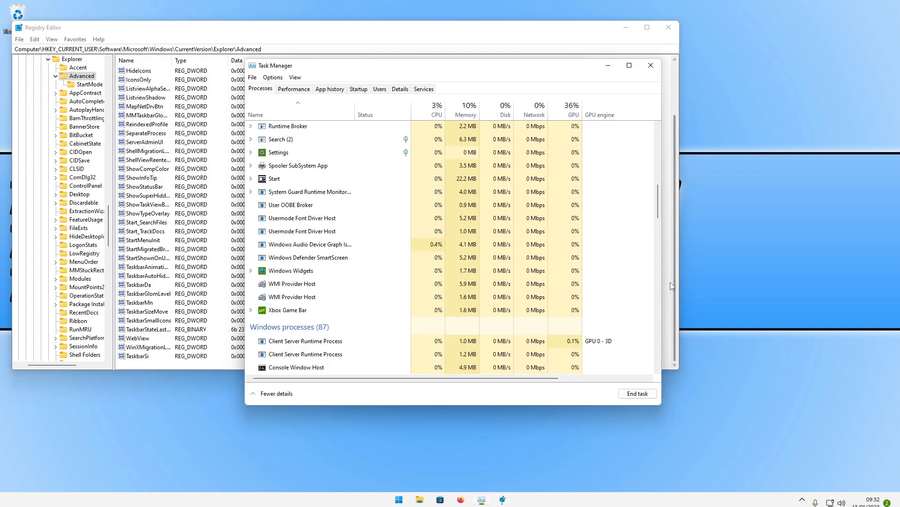
Step: Open File Explorer and bring up Windows Explorer's context menu in Task Manager
{"action": "scroll", "scroll_direction": "up", "scroll_amount": 3}
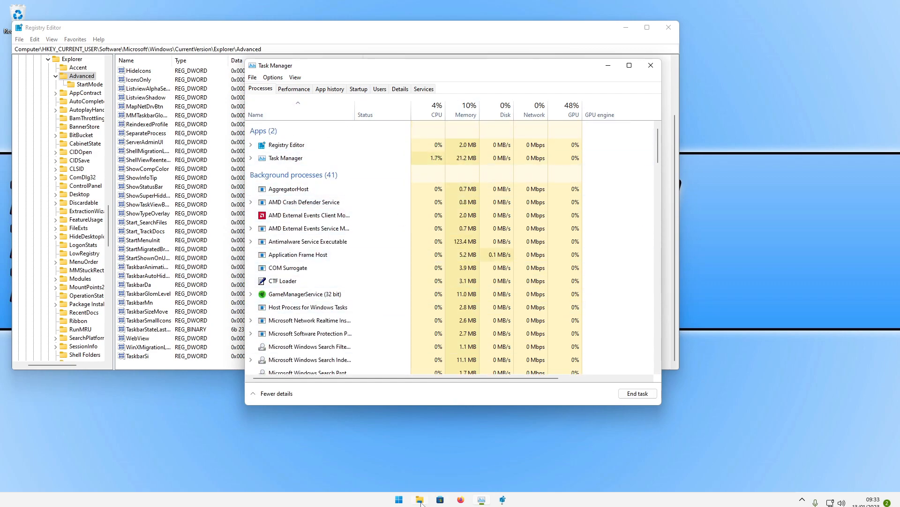
{"action": "left_click", "coordinate": [420, 499]}
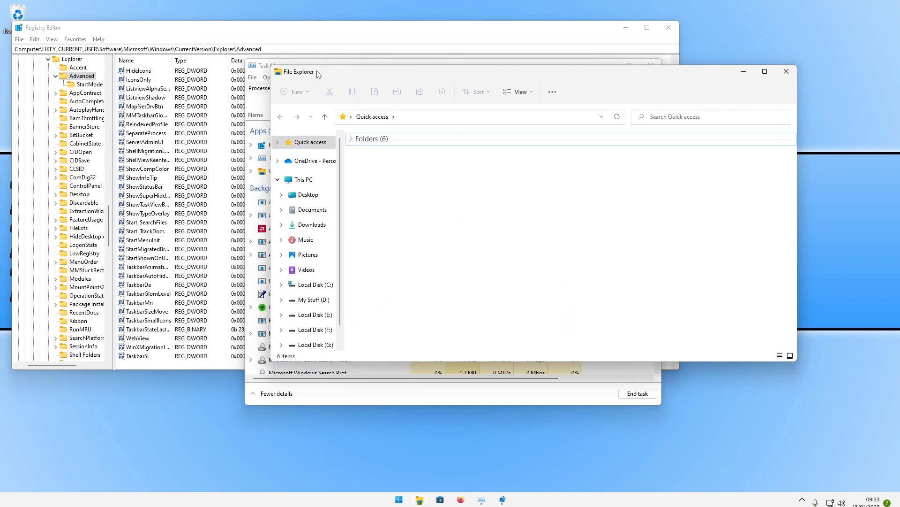
{"action": "right_click", "coordinate": [290, 171]}
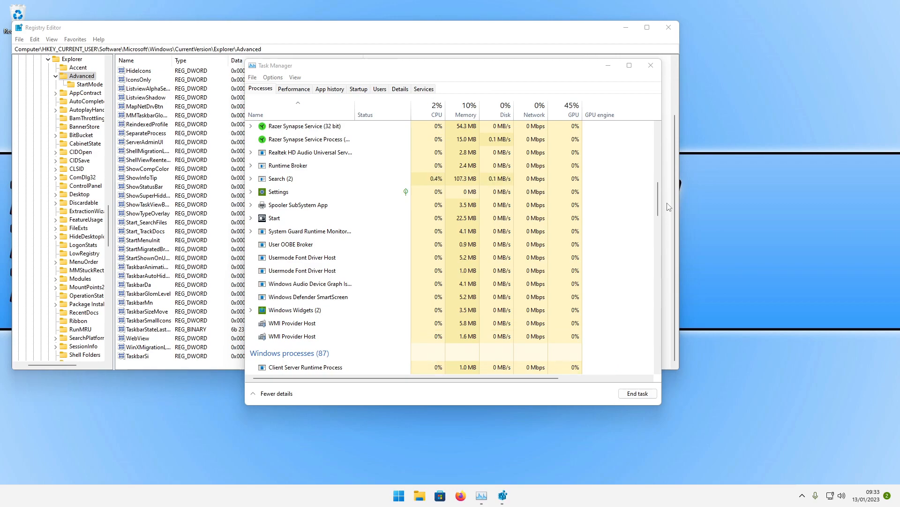
{"action": "scroll", "scroll_direction": "down", "scroll_amount": 3}
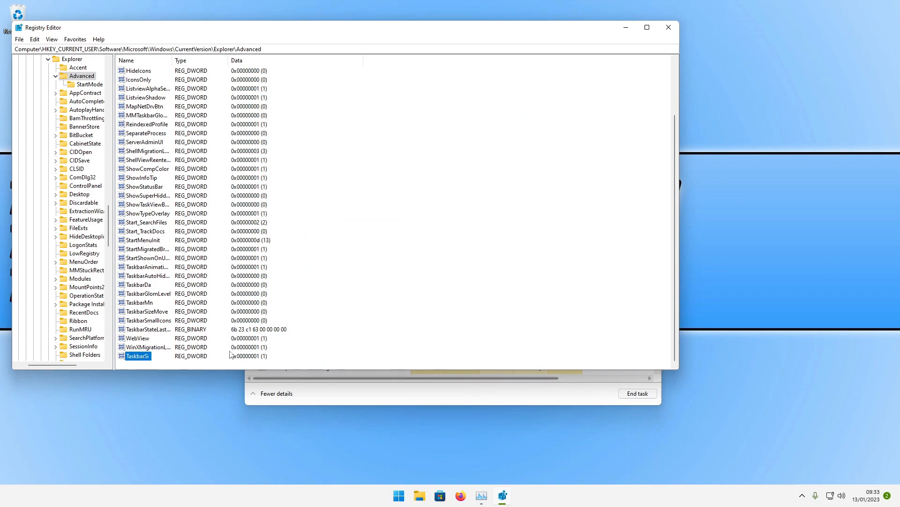
Step: Modify TaskbarSi through its context menu, entering 2 as value data and saving
{"action": "right_click", "coordinate": [138, 355]}
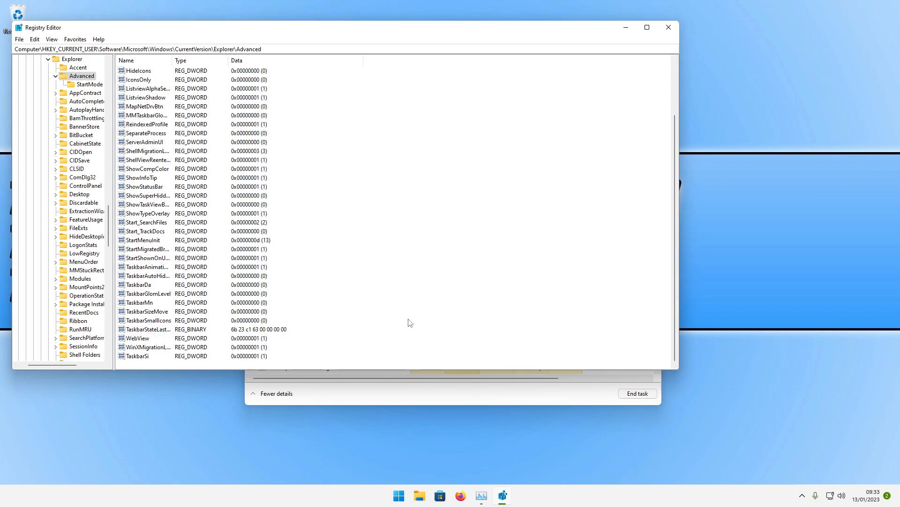
{"action": "right_click", "coordinate": [138, 356]}
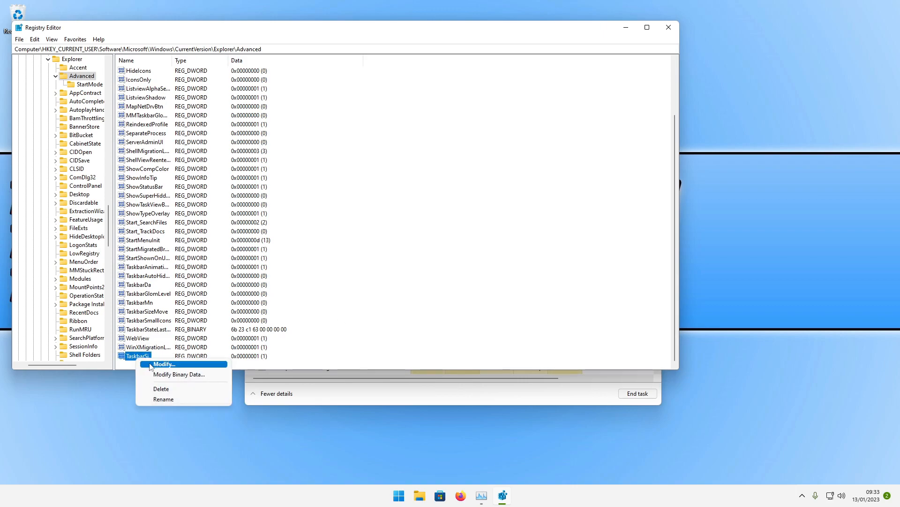
{"action": "left_click", "coordinate": [164, 363]}
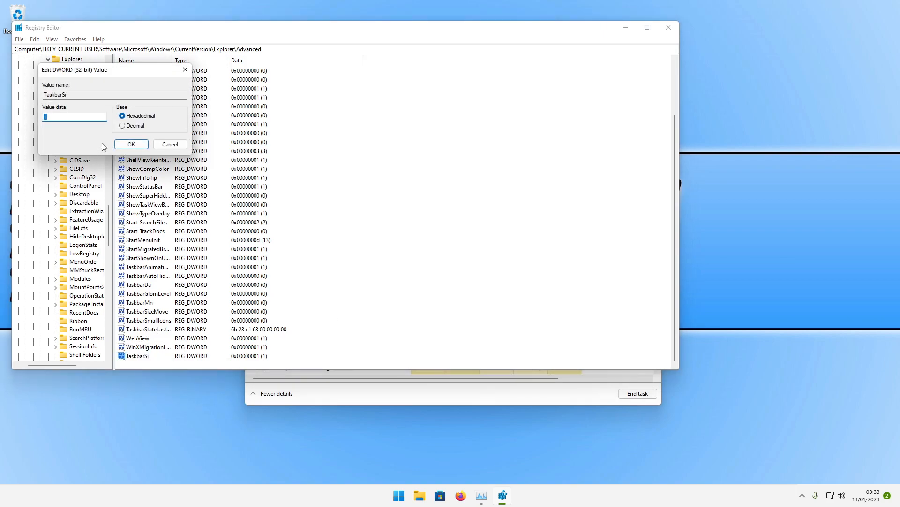
{"action": "type", "text": "2"}
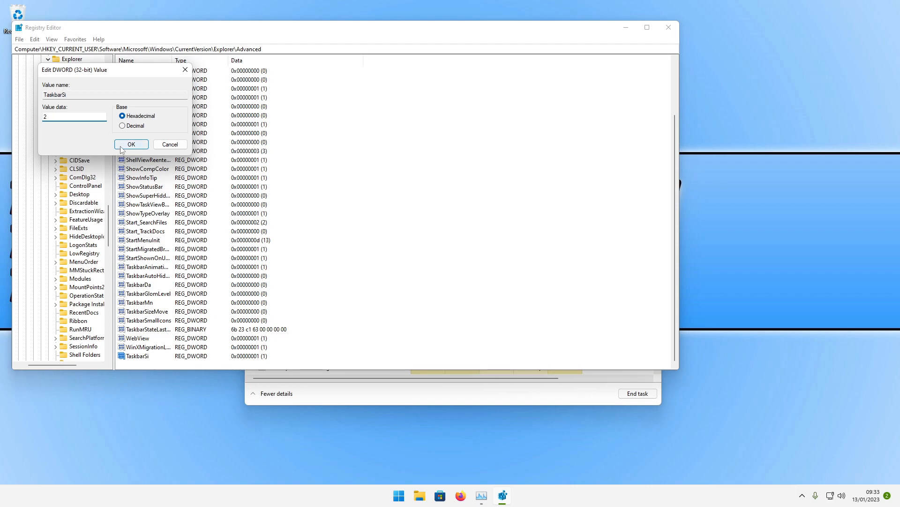
{"action": "left_click", "coordinate": [131, 144]}
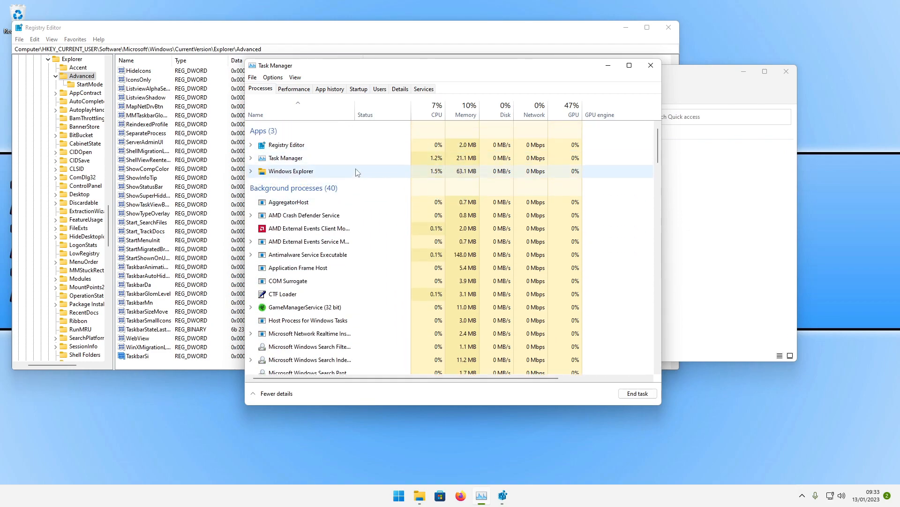
Step: Restart Windows Explorer from Task Manager, then right-click TaskbarSi in Registry Editor
{"action": "right_click", "coordinate": [291, 171]}
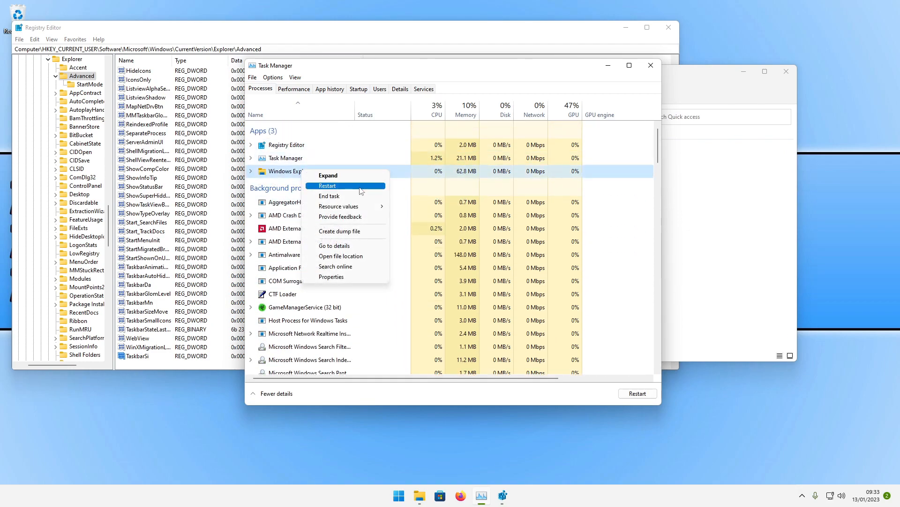
{"action": "left_click", "coordinate": [327, 184]}
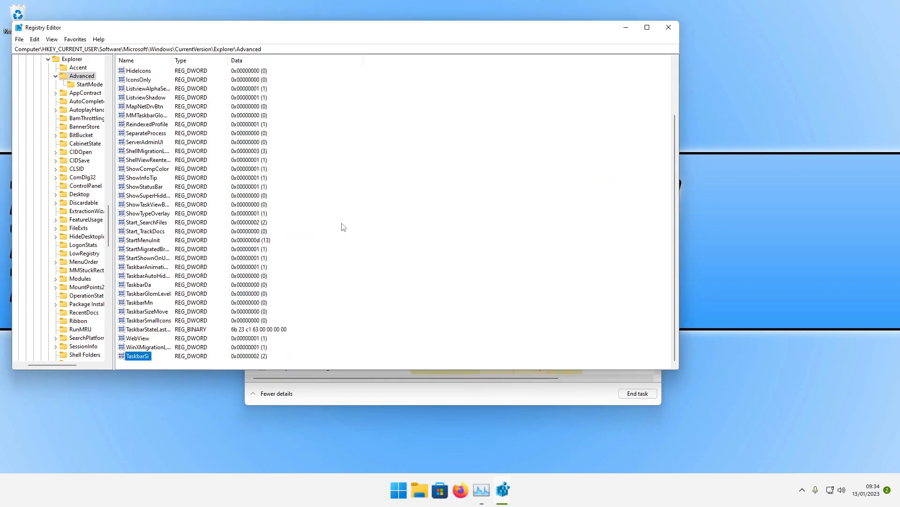
{"action": "right_click", "coordinate": [137, 355]}
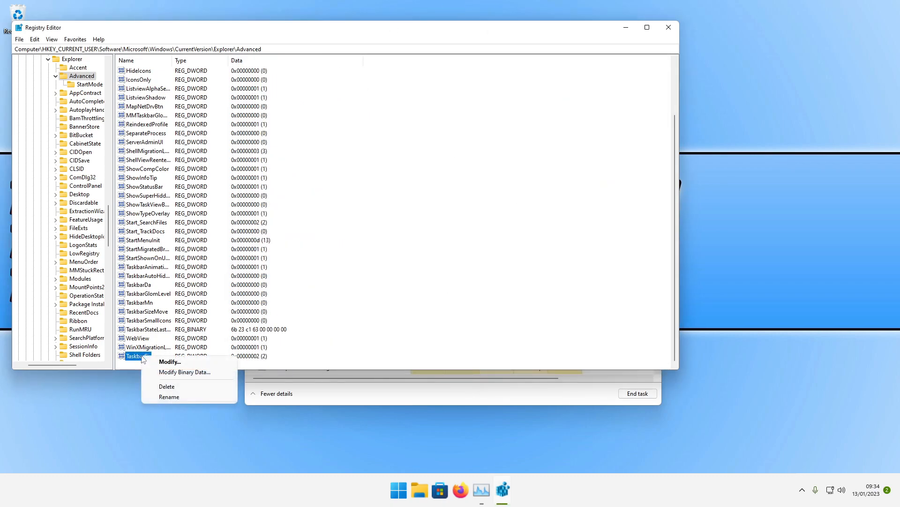